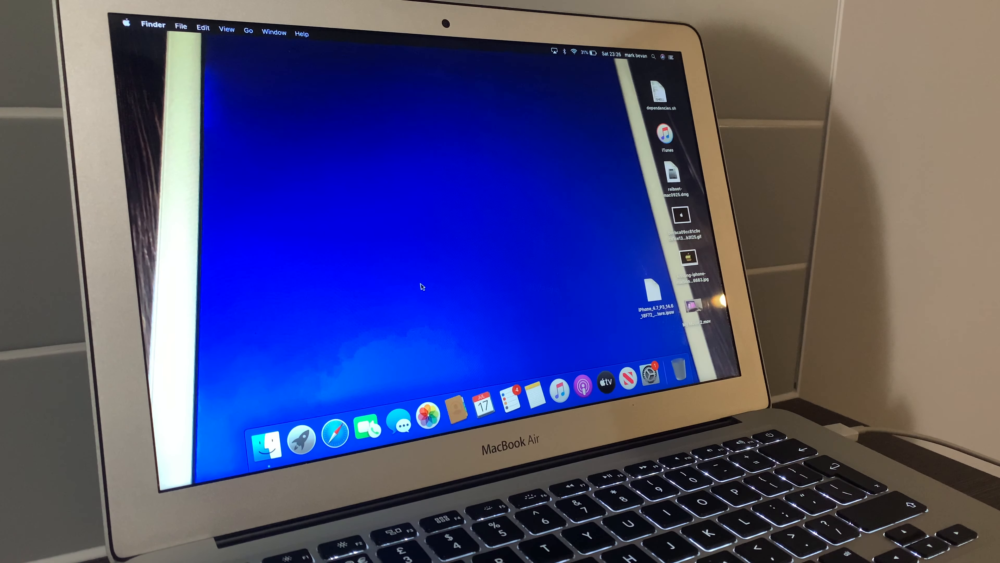
{"action": "mouse_move", "coordinate": [304, 441]}
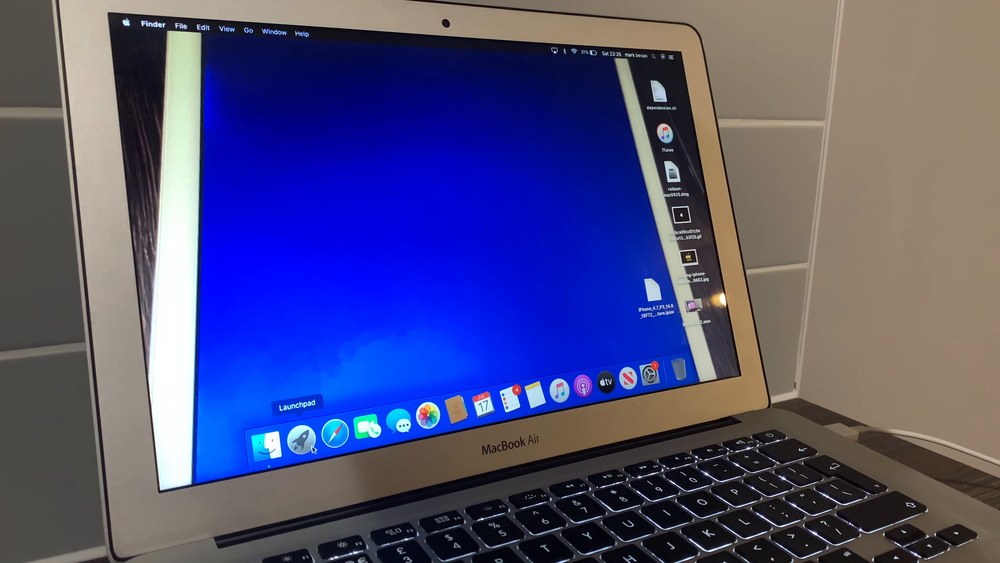
Step: Load checkm8.info in Safari, dismiss the Telegram pop-up and download the CheckM8 Mac software
{"action": "left_click", "coordinate": [302, 441]}
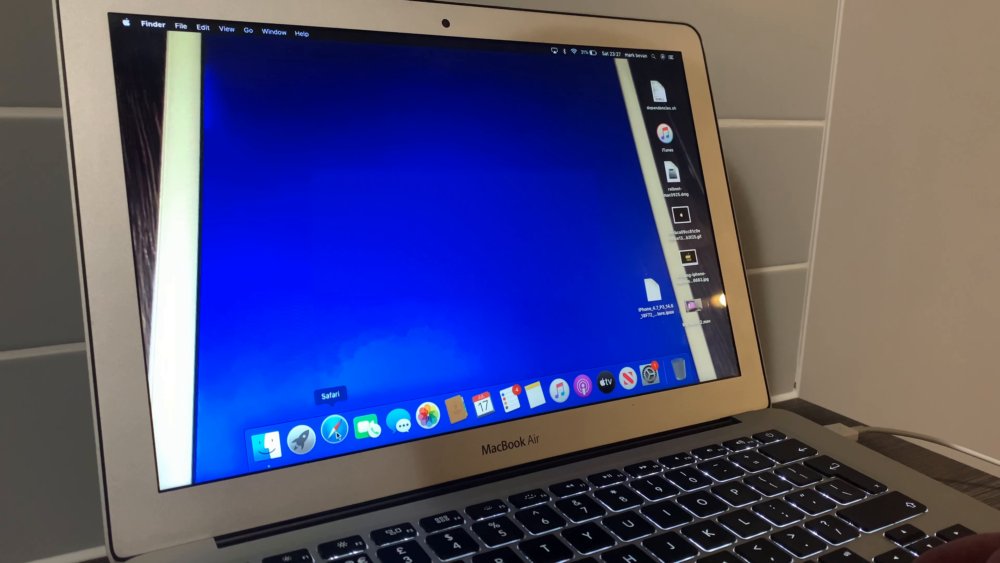
{"action": "left_click", "coordinate": [335, 434]}
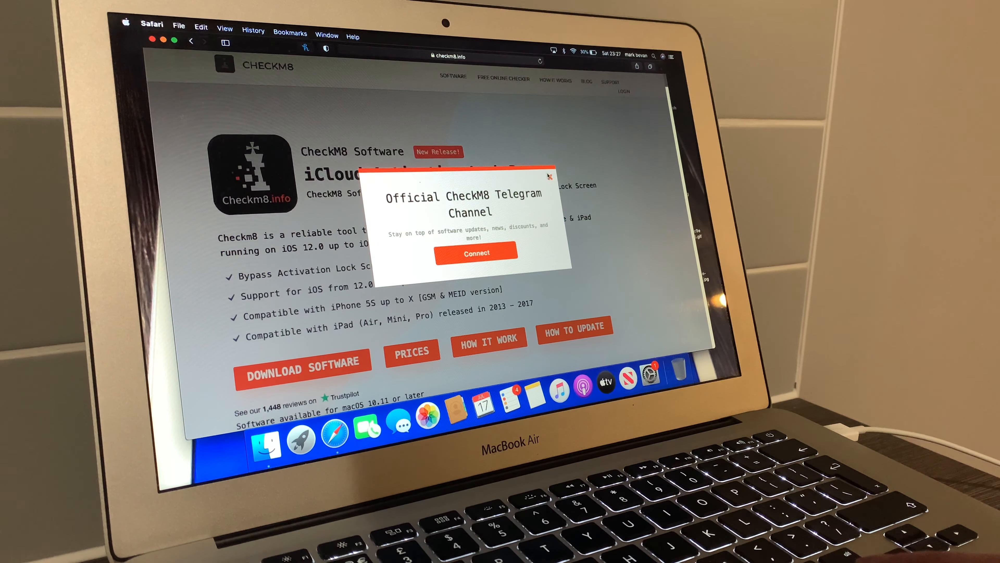
{"action": "left_click", "coordinate": [549, 176]}
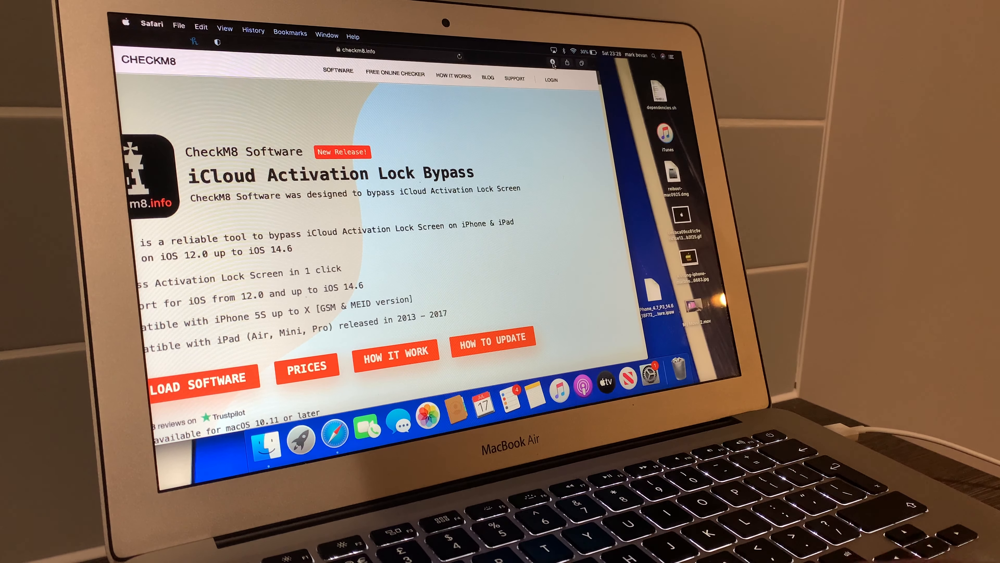
{"action": "left_click", "coordinate": [553, 62]}
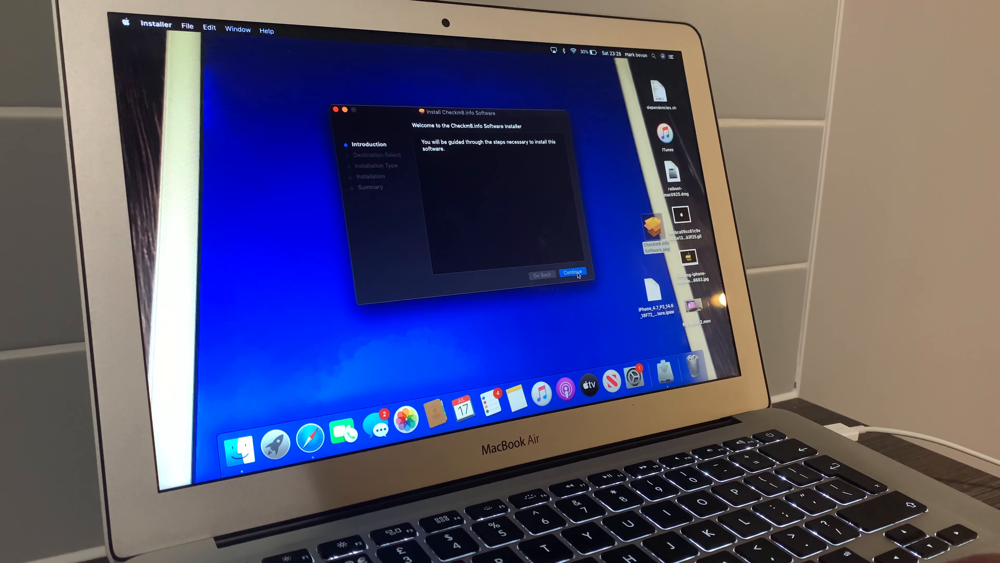
Step: Run the CheckM8 package through a standard install on APPLE SSD, authorizing with the admin password
{"action": "left_click", "coordinate": [573, 272]}
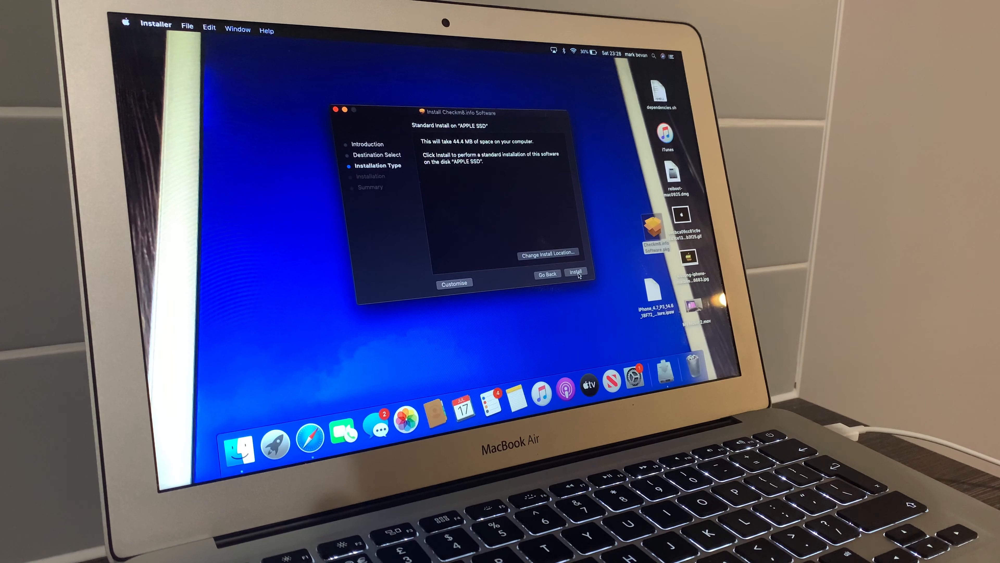
{"action": "left_click", "coordinate": [575, 273]}
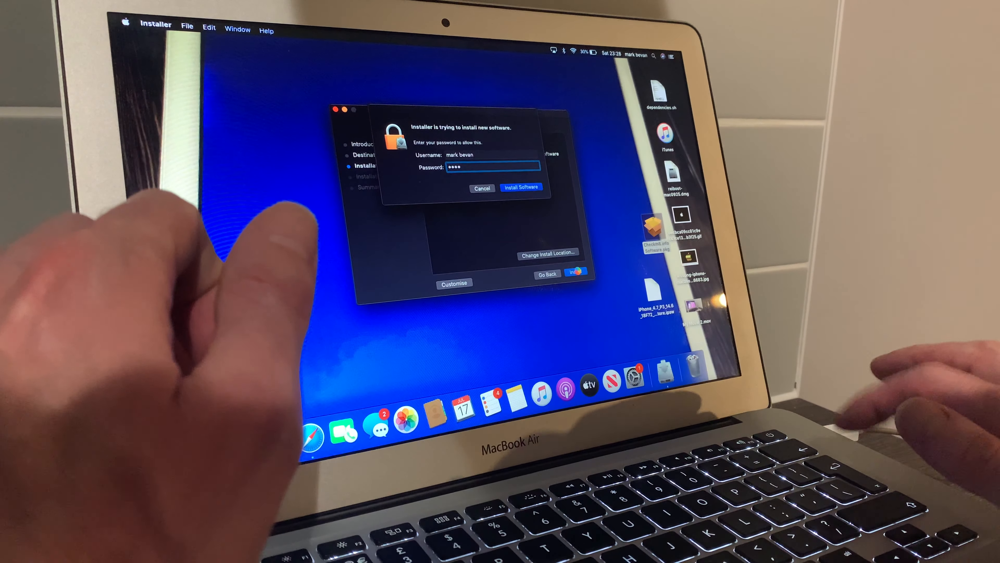
{"action": "left_click", "coordinate": [521, 186]}
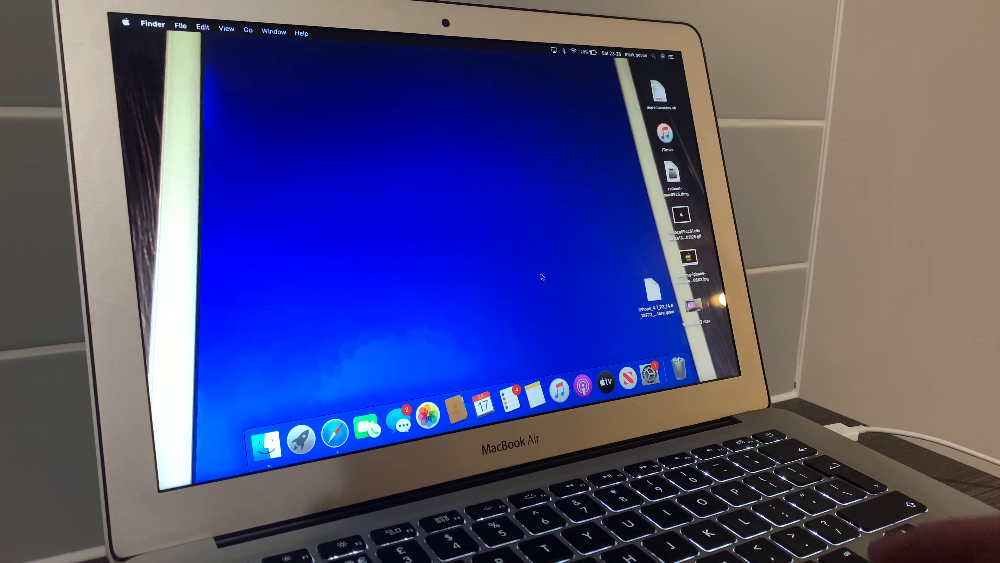
{"action": "mouse_move", "coordinate": [301, 441]}
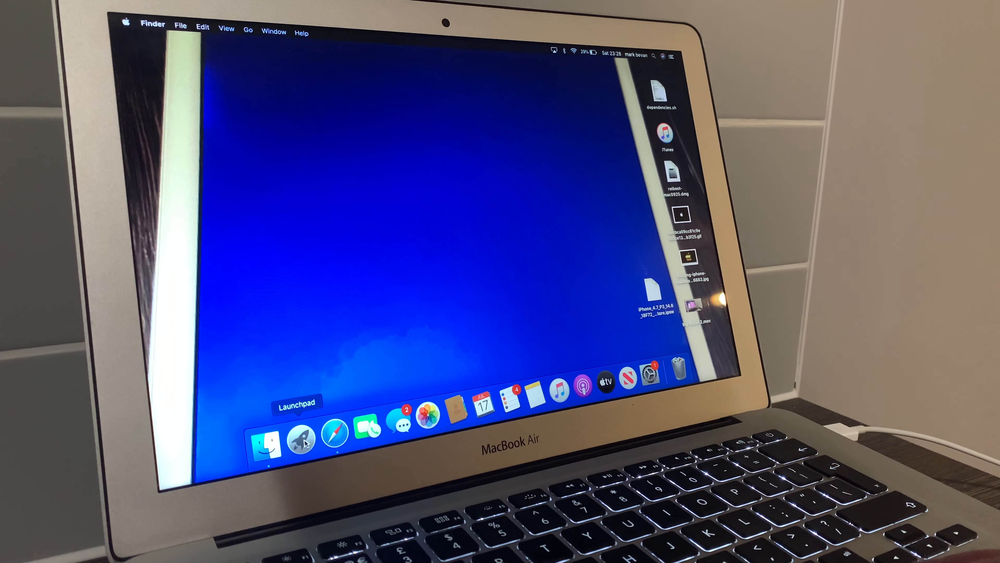
Step: Show Launchpad's app grid, where Checkm8.info Software now appears
{"action": "left_click", "coordinate": [300, 440]}
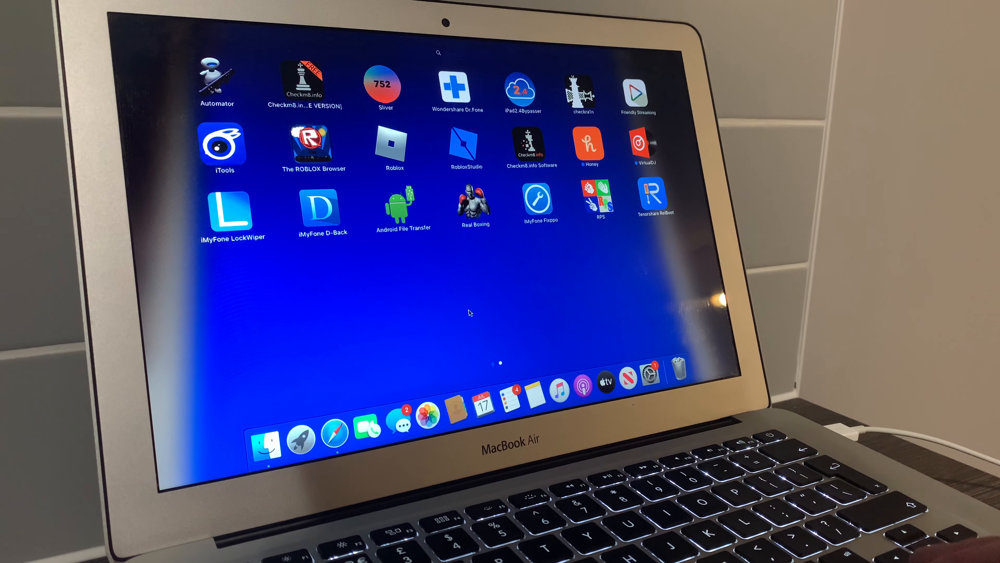
{"action": "mouse_move", "coordinate": [336, 122]}
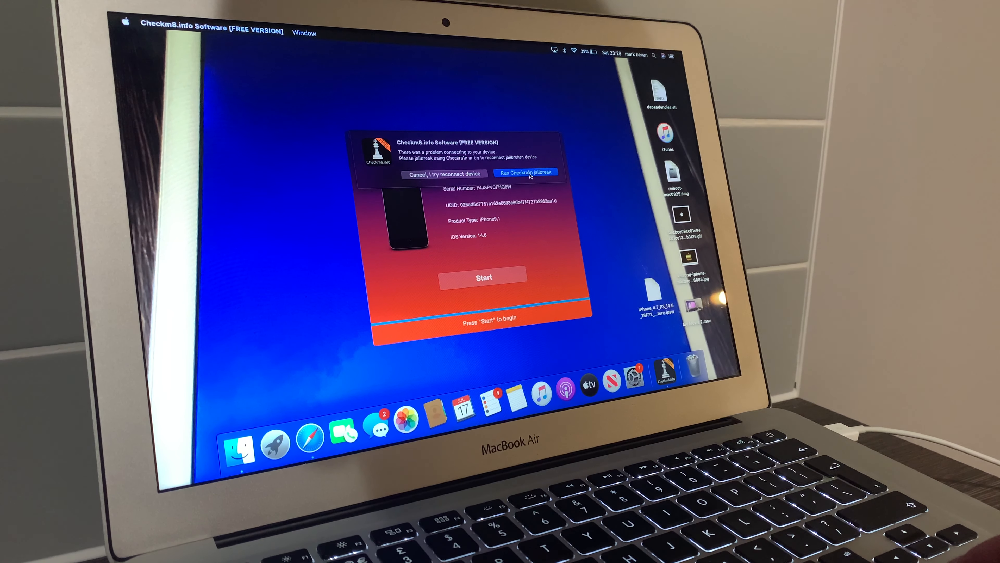
Step: Launch the bundled checkra1n 0.12.2 jailbreak, look at its settings and leave it closed
{"action": "left_click", "coordinate": [527, 172]}
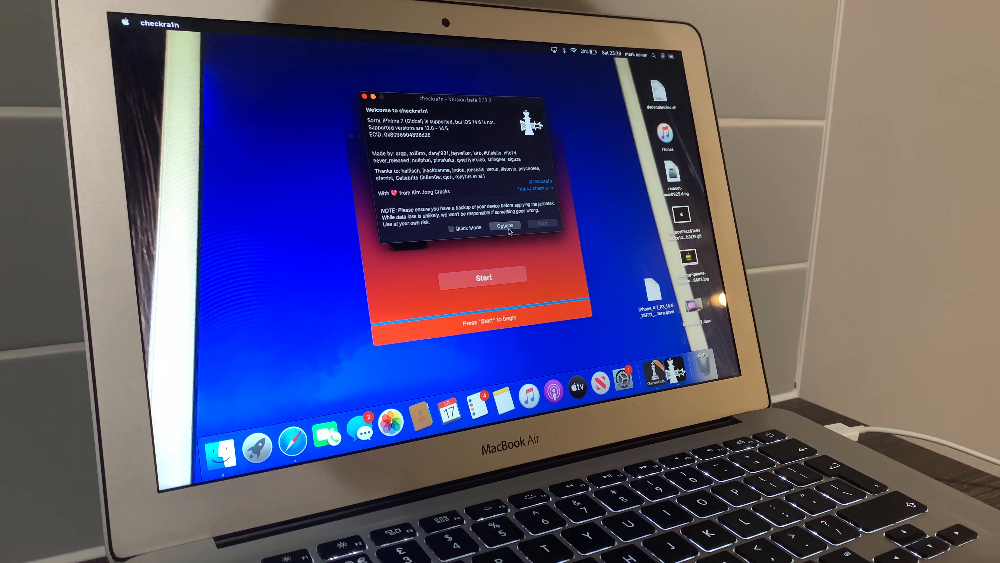
{"action": "left_click", "coordinate": [504, 225]}
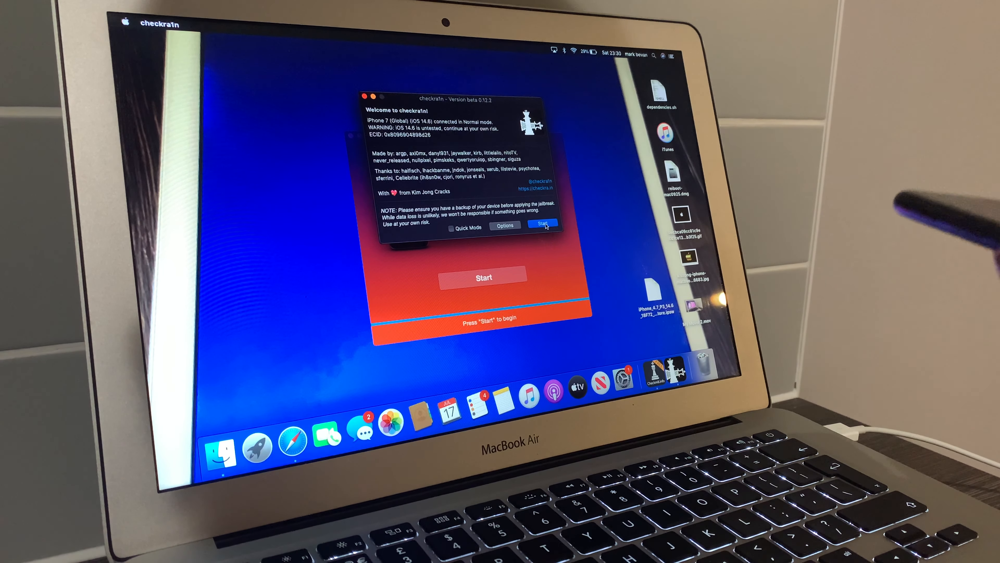
{"action": "left_click", "coordinate": [543, 224]}
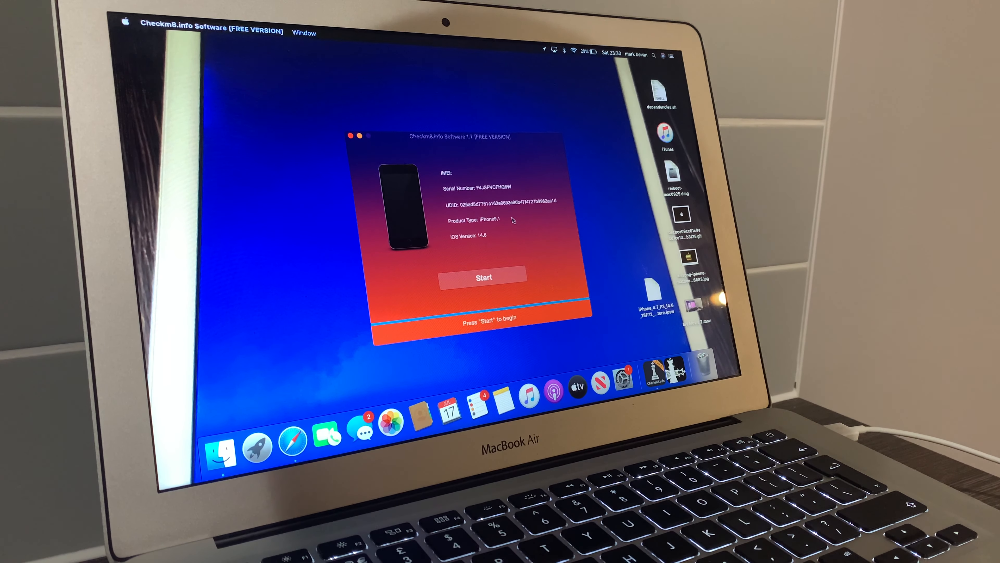
{"action": "mouse_move", "coordinate": [460, 384]}
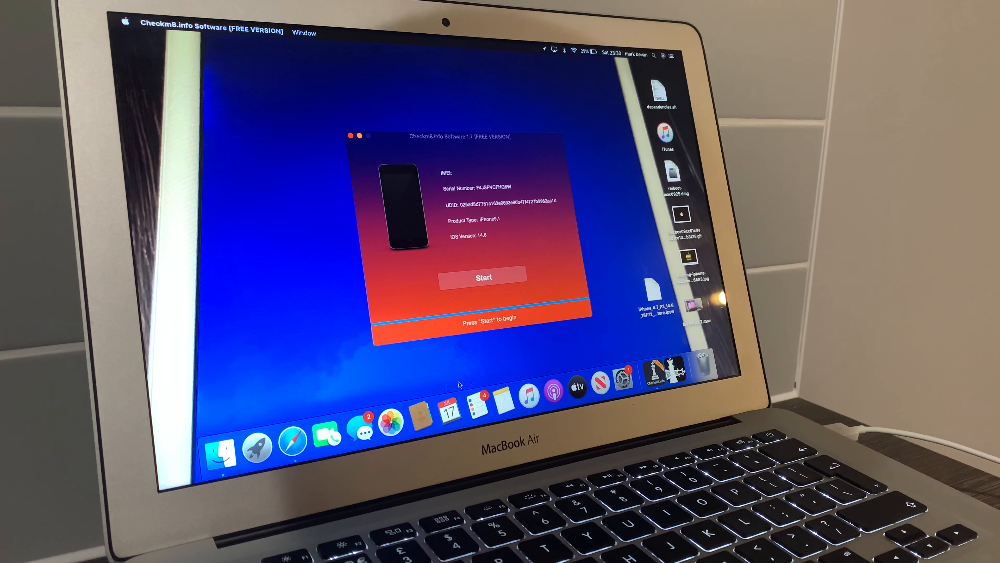
Step: Run checkra1n 0.12.4 with Allow untested iOS versions enabled and start the jailbreak on iOS 14.6
{"action": "left_click", "coordinate": [257, 450]}
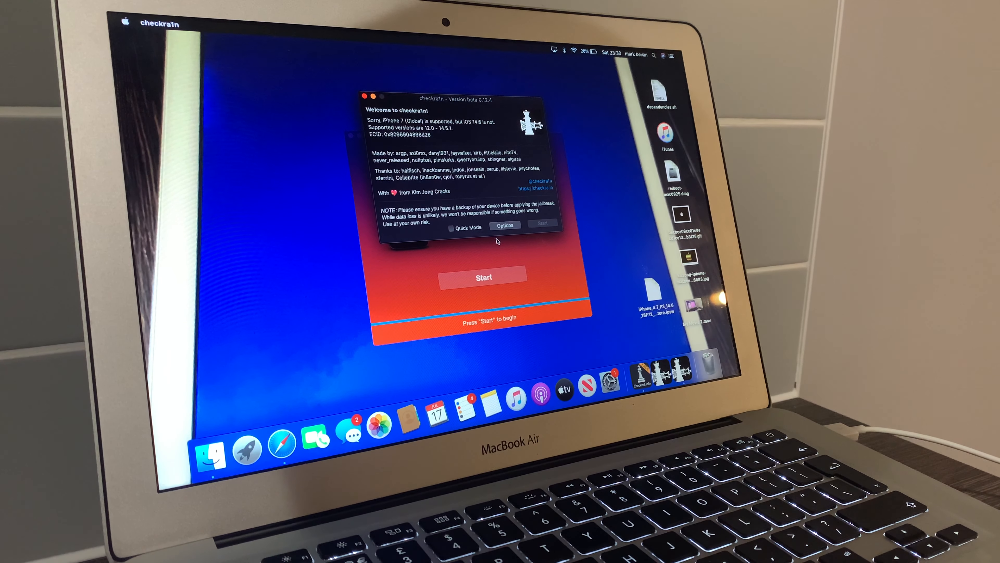
{"action": "left_click", "coordinate": [506, 225]}
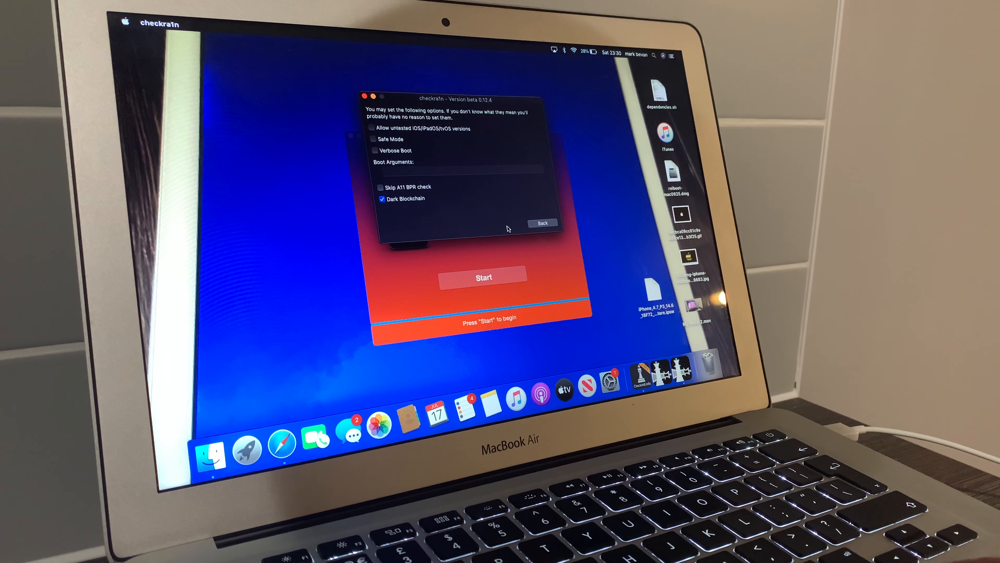
{"action": "left_click", "coordinate": [381, 187]}
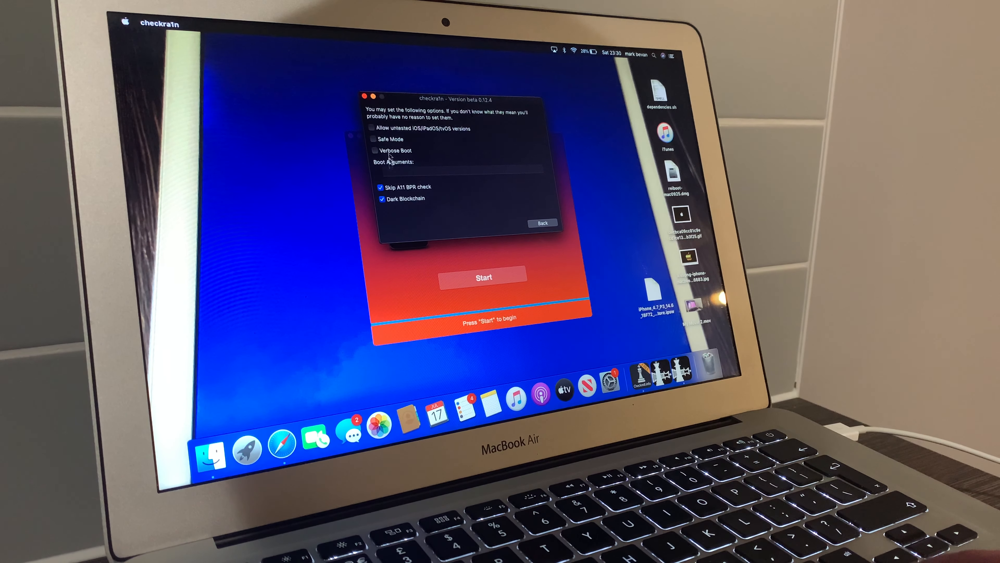
{"action": "left_click", "coordinate": [371, 128]}
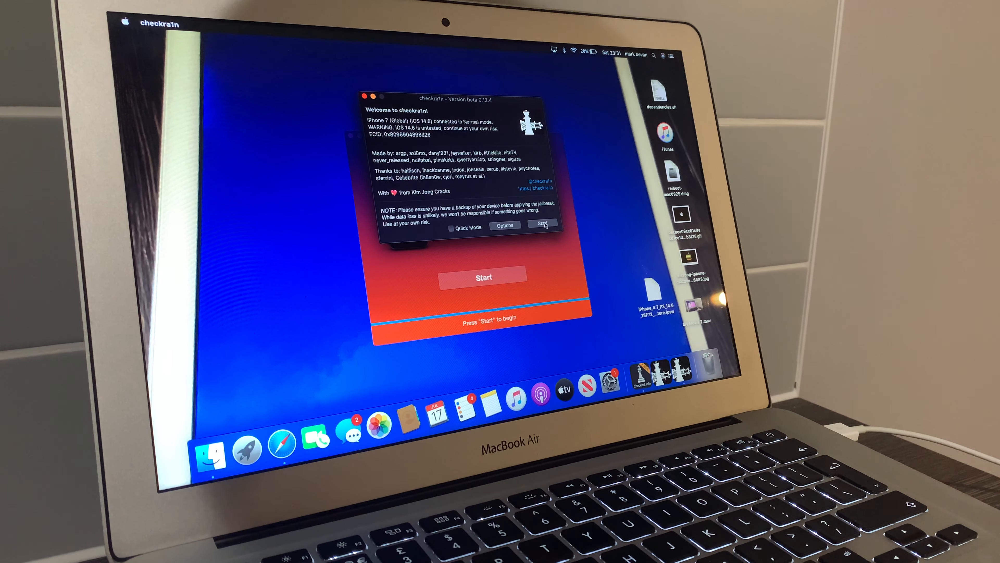
{"action": "left_click", "coordinate": [543, 224]}
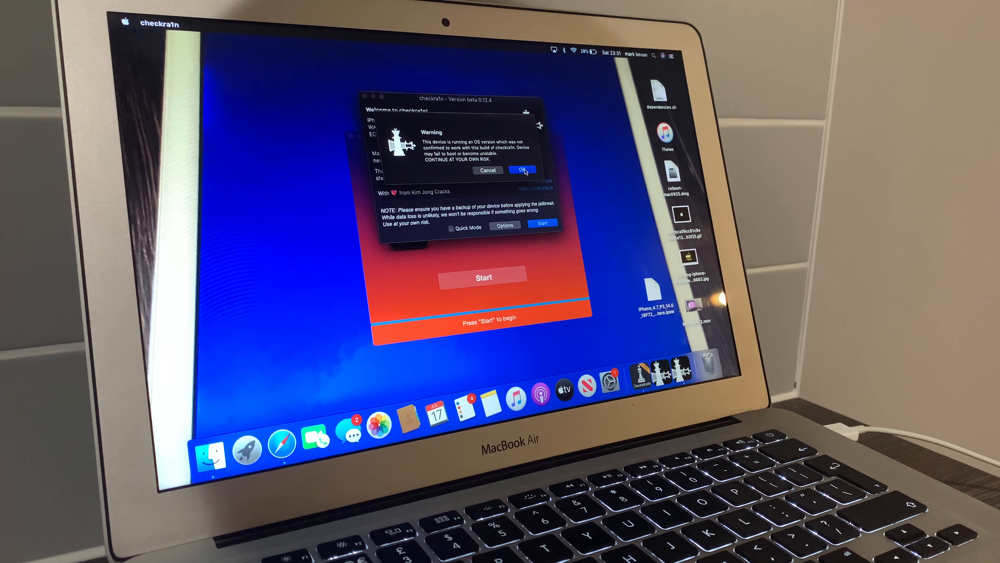
Step: Accept the untested-version warning and send the iPhone through recovery and DFU mode to jailbreak it
{"action": "left_click", "coordinate": [523, 170]}
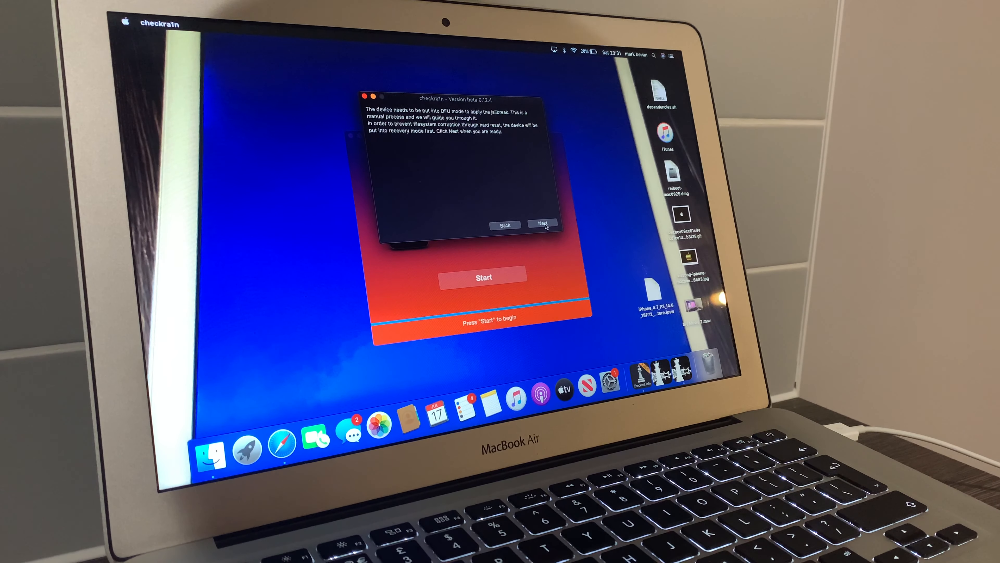
{"action": "left_click", "coordinate": [543, 225]}
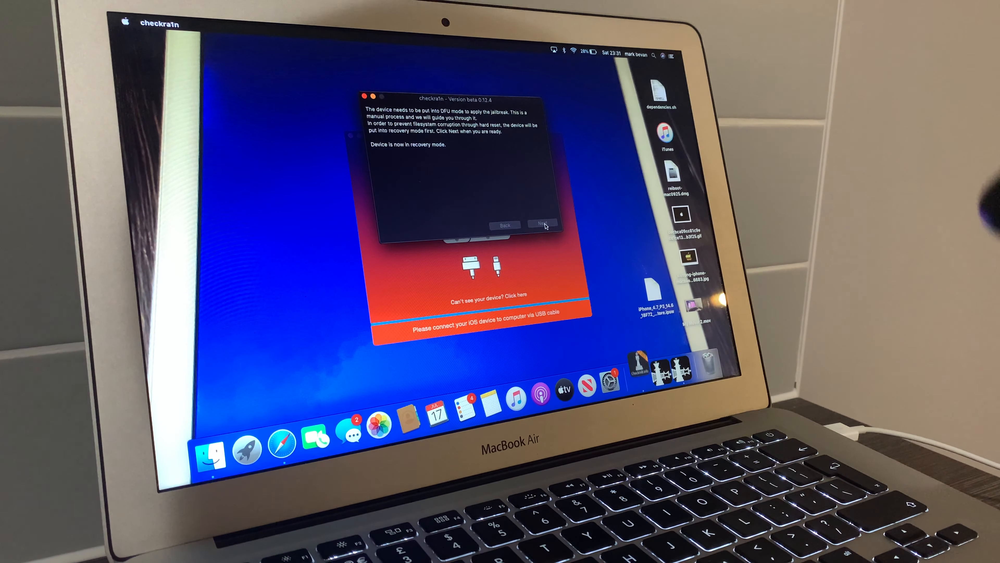
{"action": "left_click", "coordinate": [543, 224]}
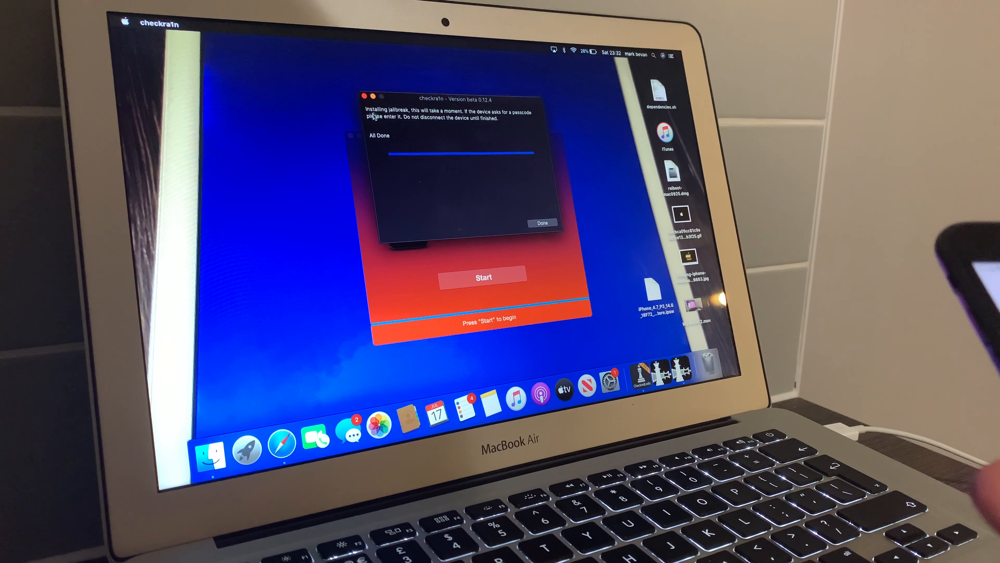
Step: Finish checkra1n's All Done screen and press Start in Checkm8 to begin the bypass
{"action": "left_click", "coordinate": [543, 222]}
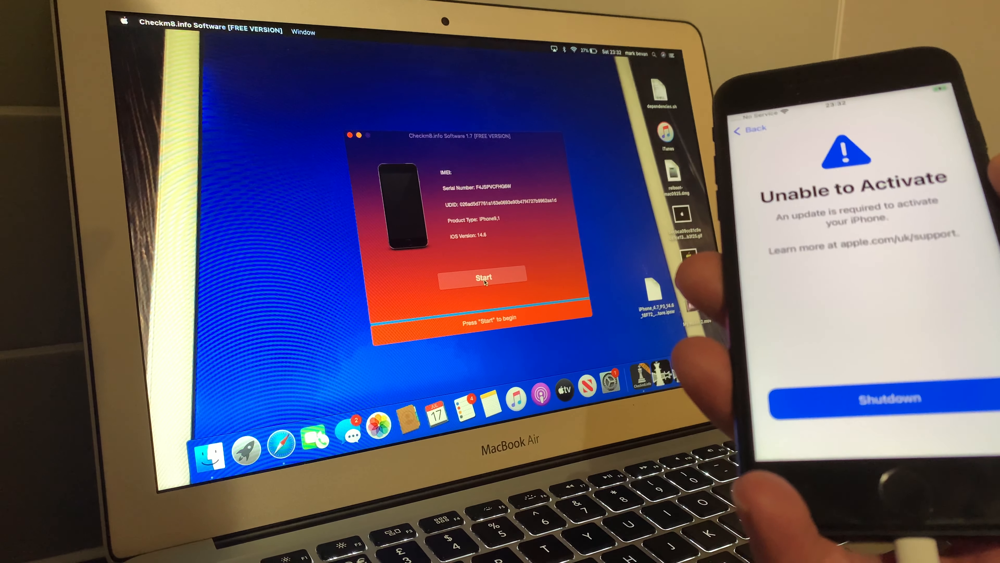
{"action": "left_click", "coordinate": [484, 279]}
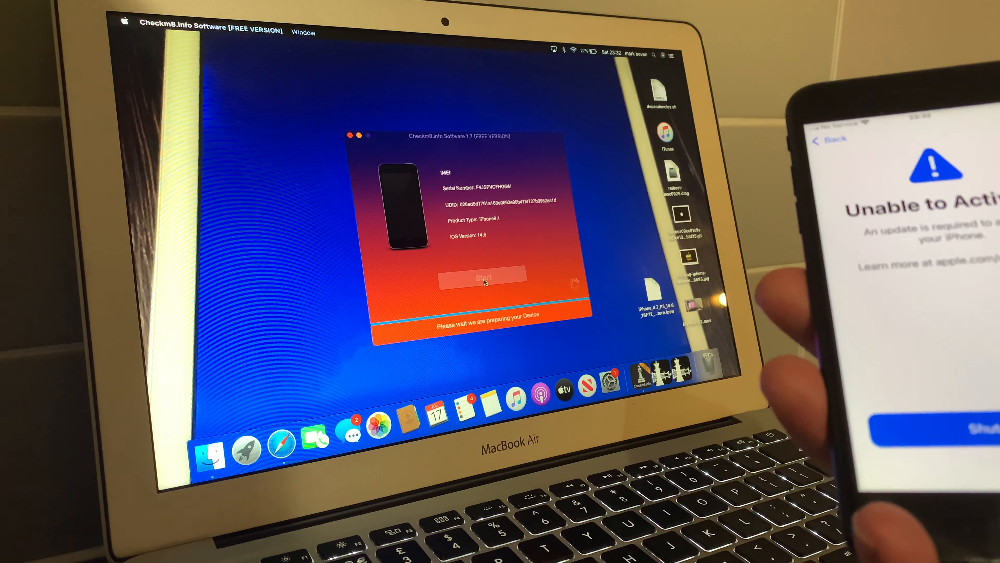